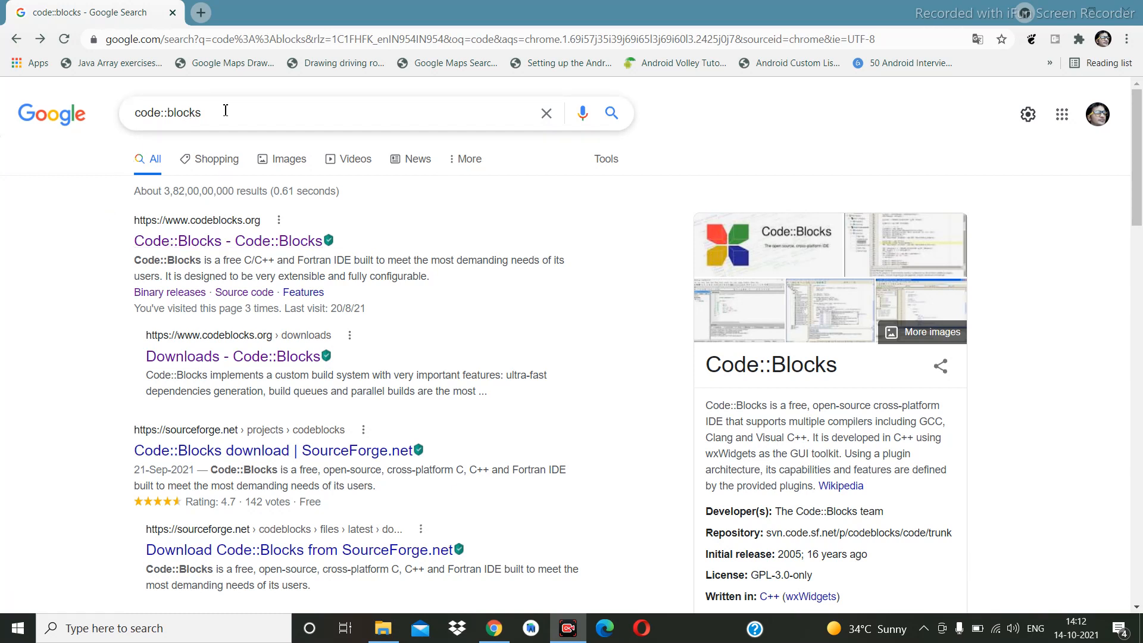
mouse_move(198, 241)
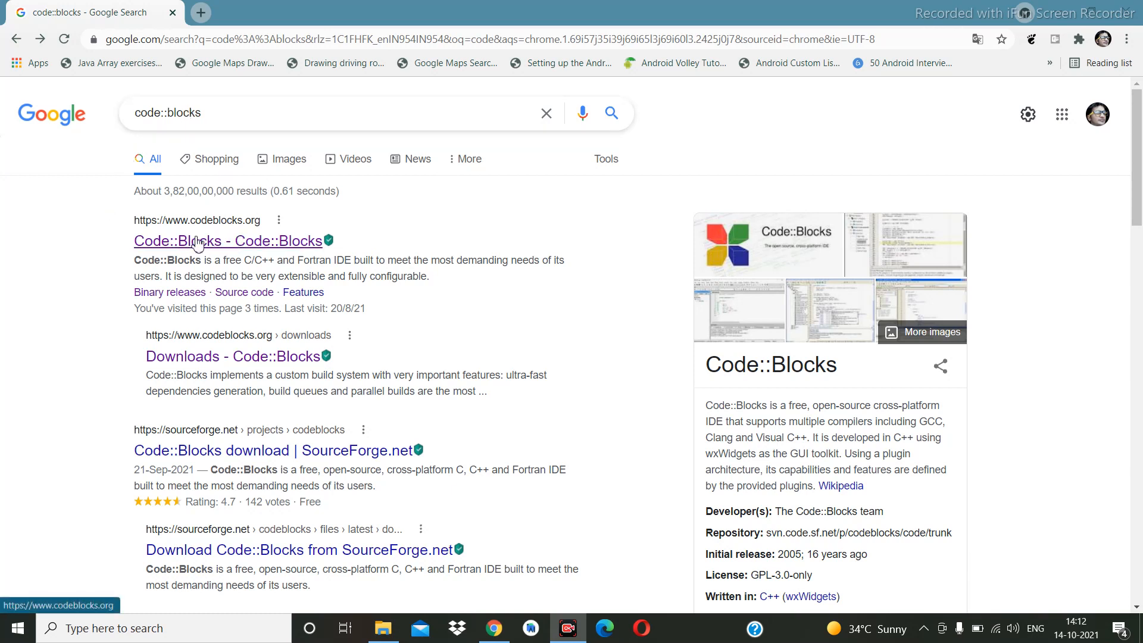
Step: Reach the Downloads page of the official codeblocks.org site from the Google results
left_click(227, 241)
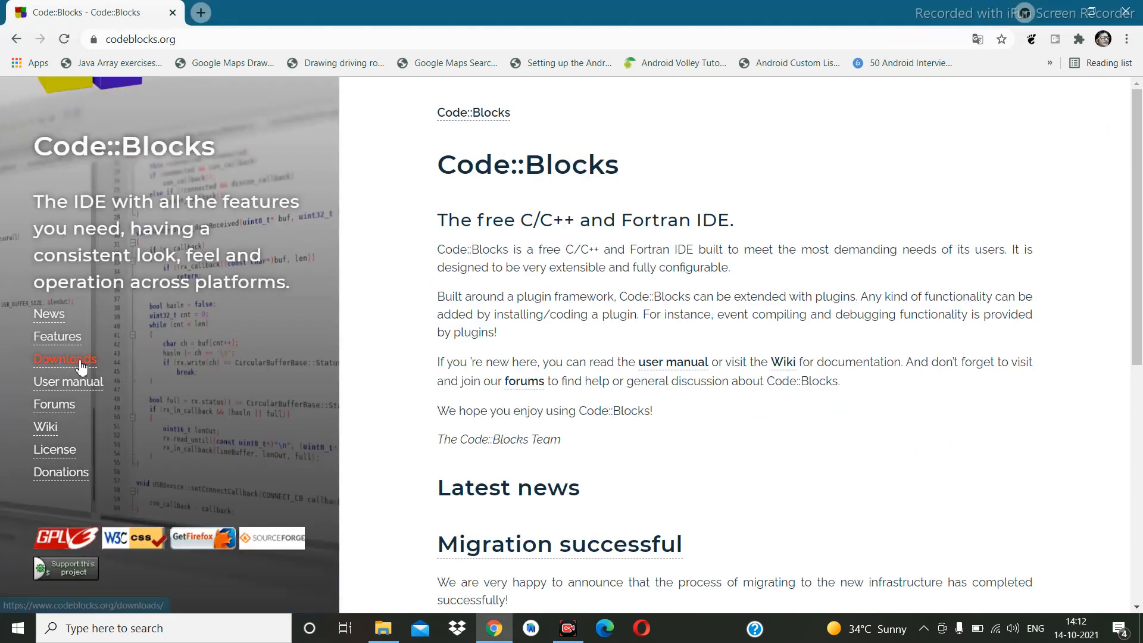
left_click(64, 358)
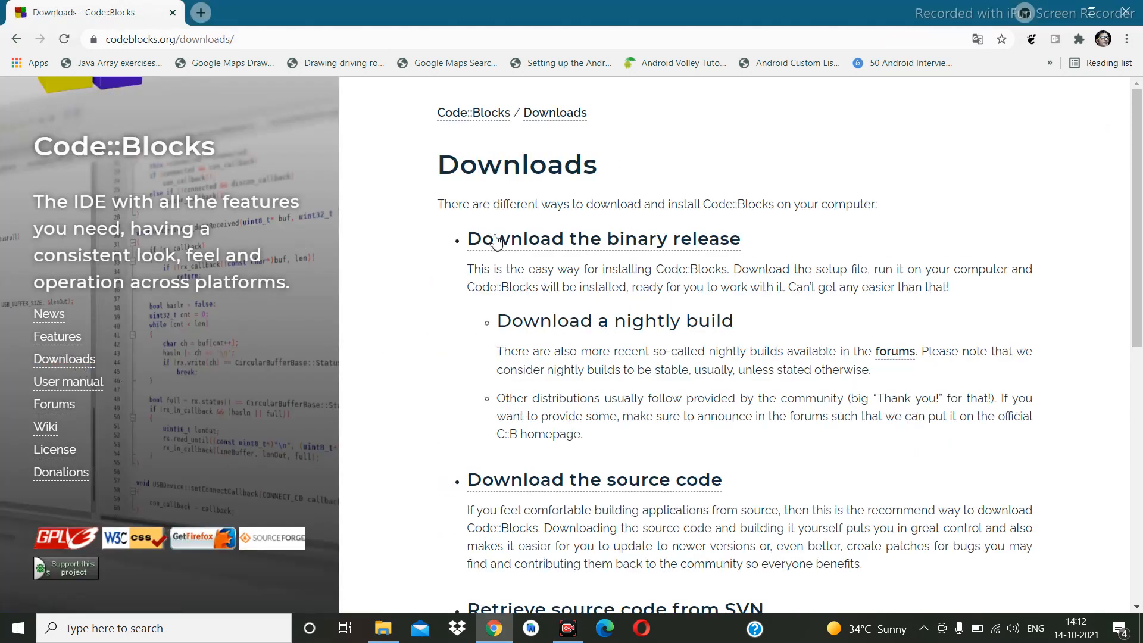
mouse_move(603, 239)
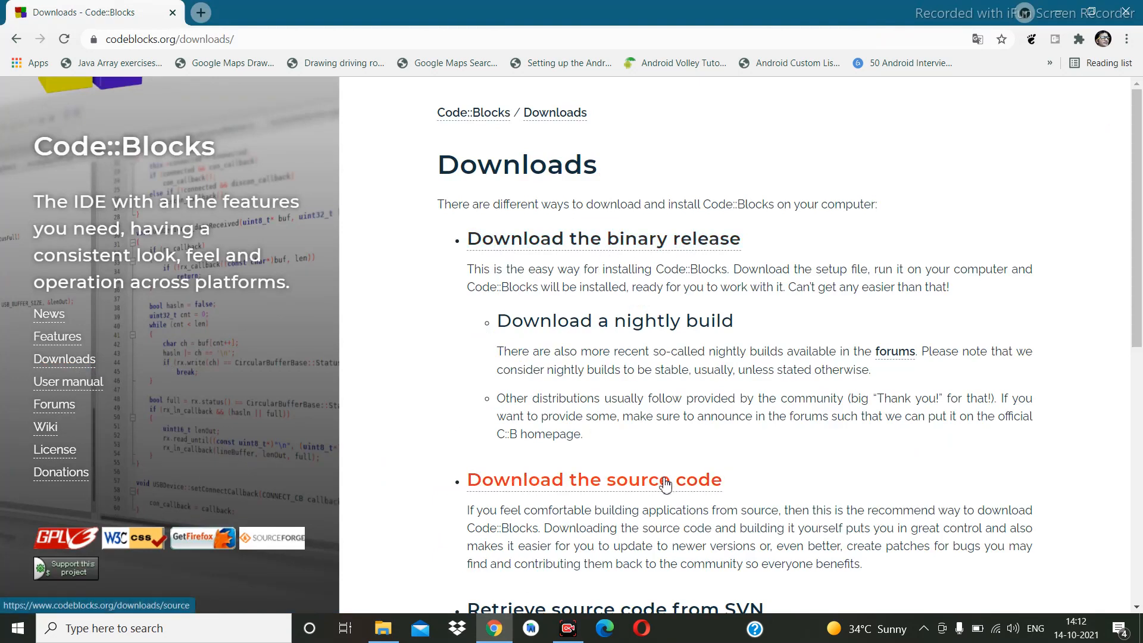
mouse_move(614, 238)
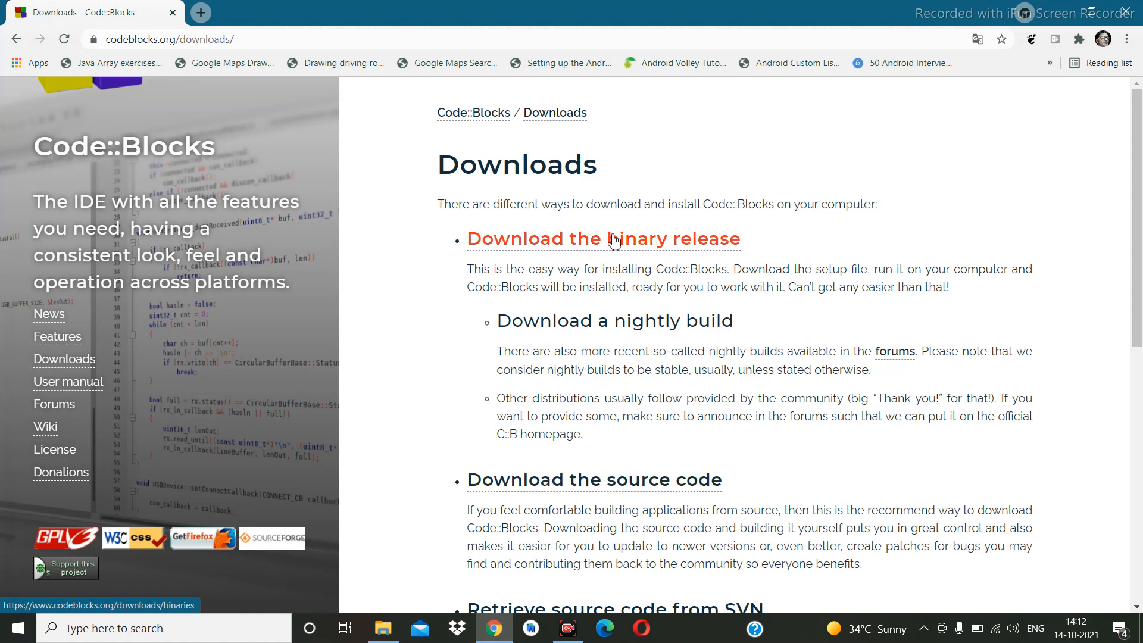
Step: Download codeblocks-20.03mingw-setup.exe for Windows from the binary releases via FossHUB
left_click(603, 238)
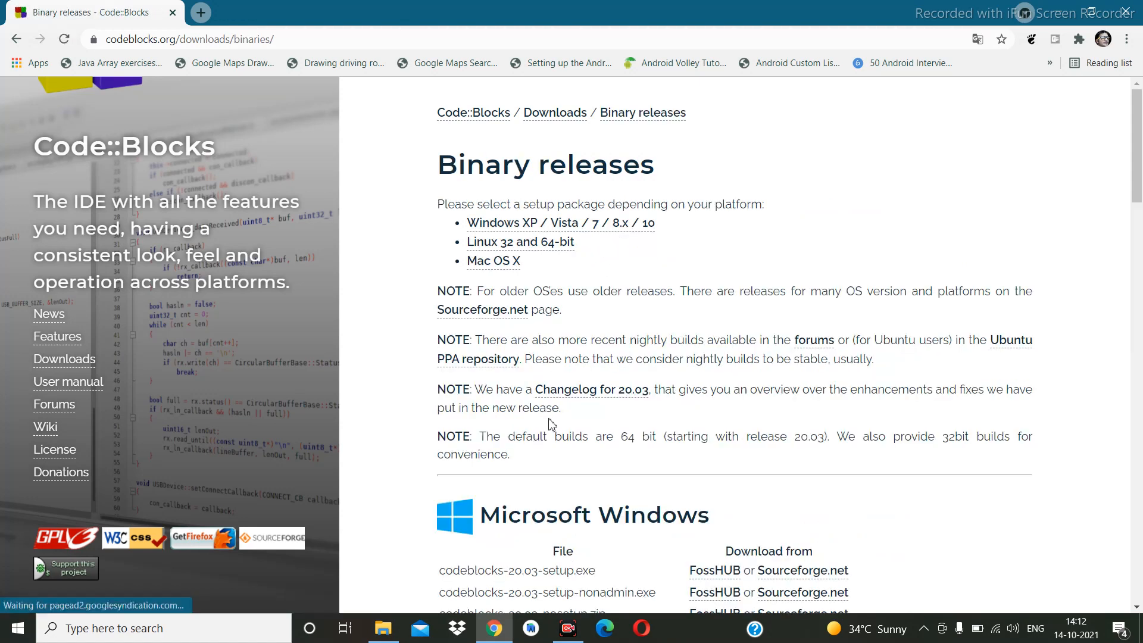
scroll("down", 3)
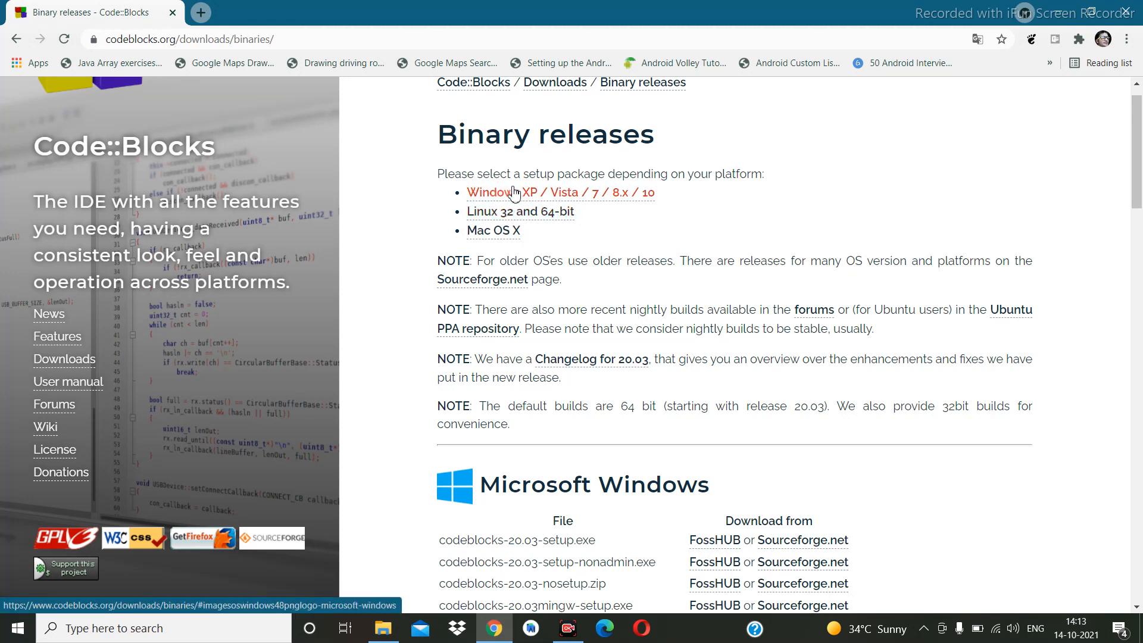
mouse_move(545, 191)
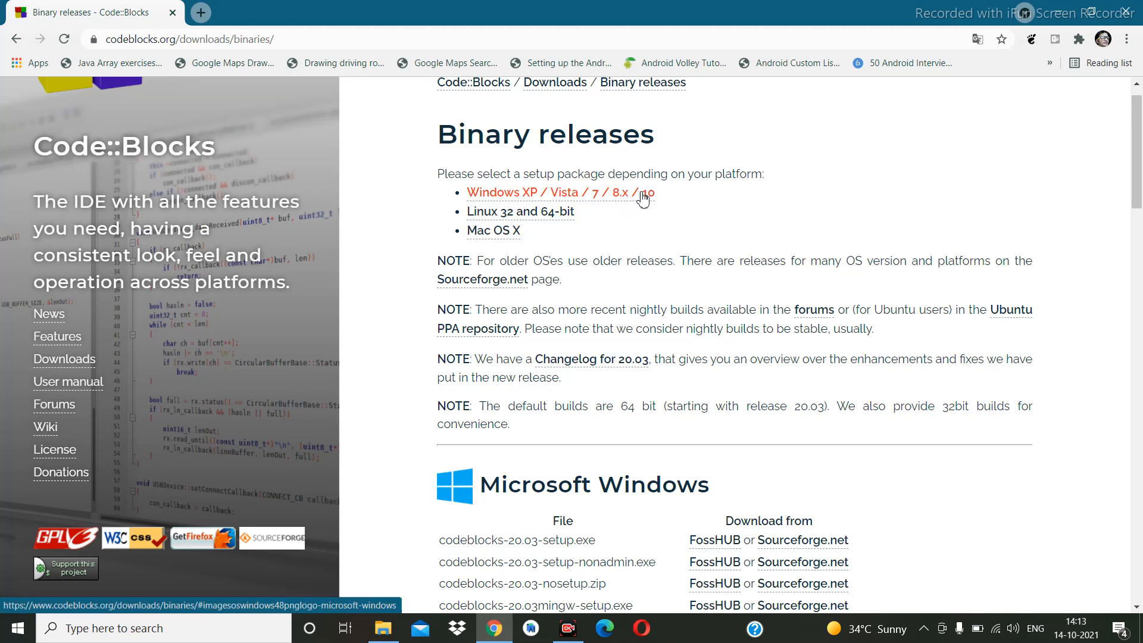
scroll("down", 3)
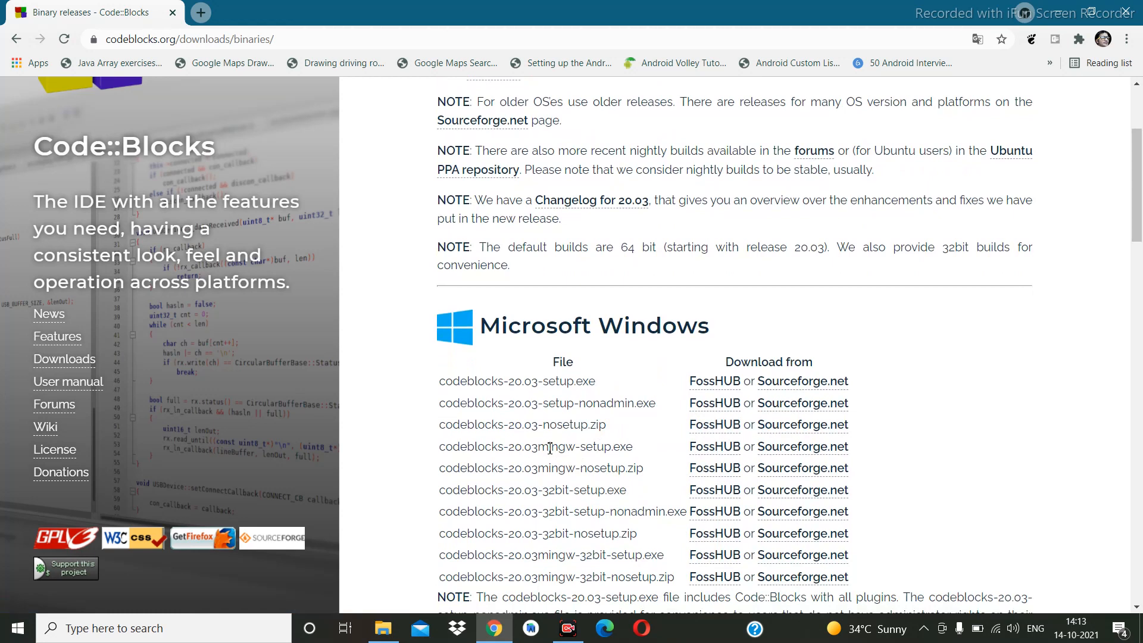
mouse_move(713, 447)
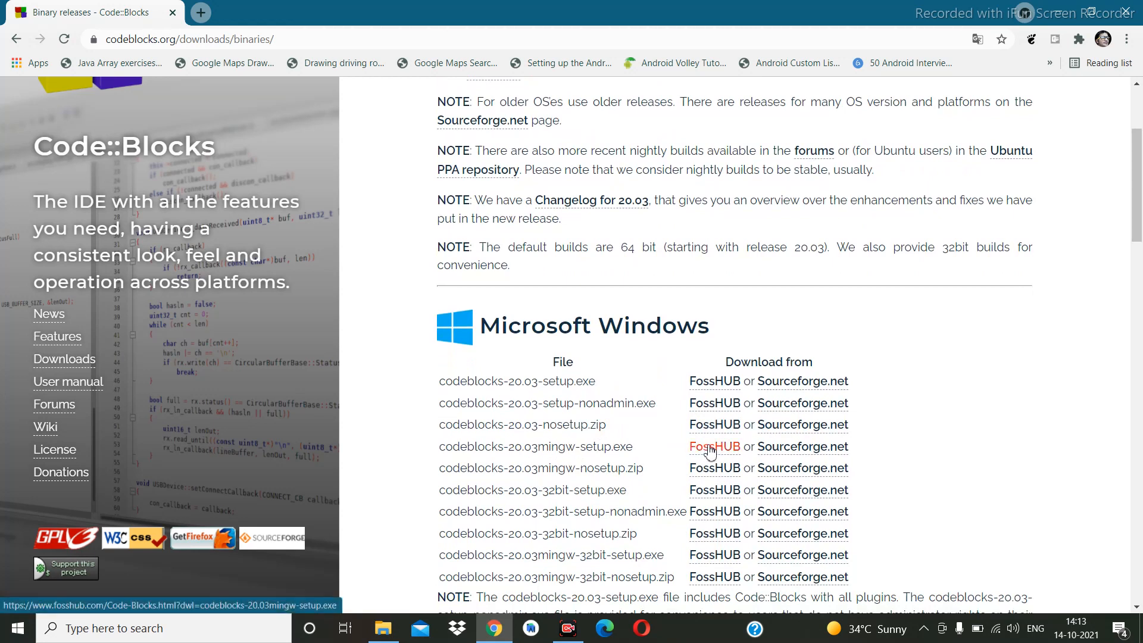
left_click(713, 447)
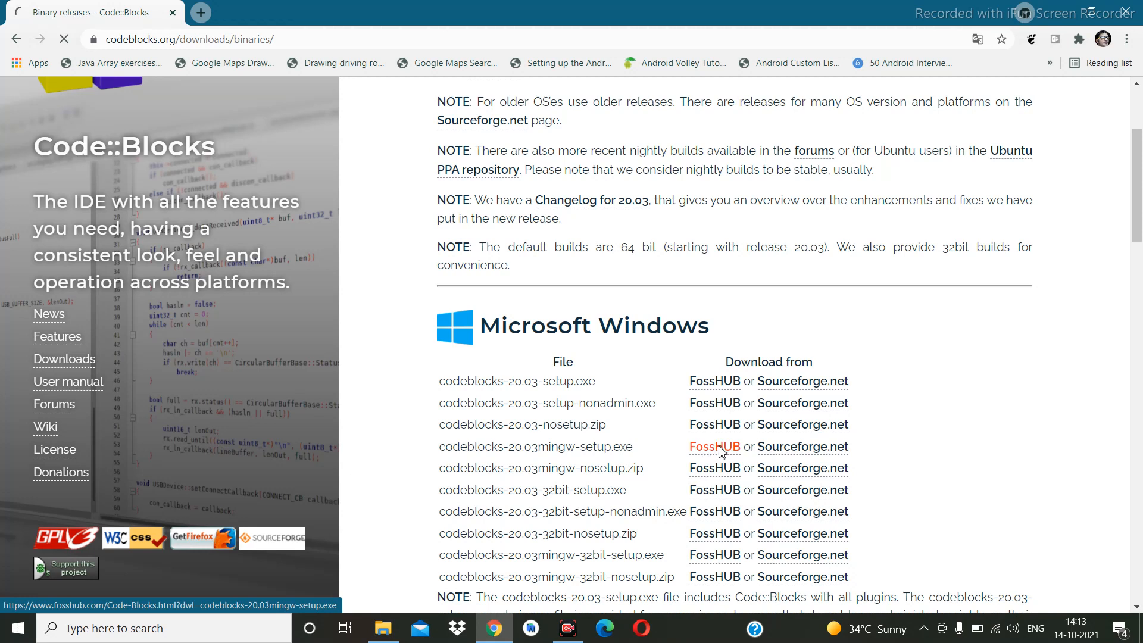
left_click(714, 447)
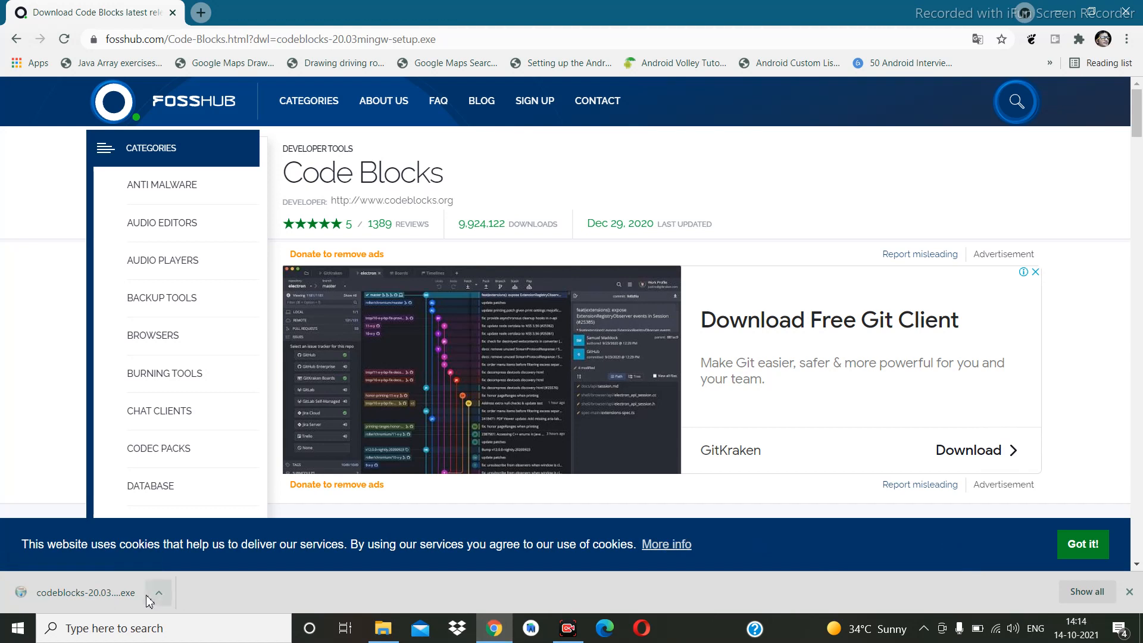
Step: Run the downloaded installer from Chrome's download bar so the setup welcome screen appears
left_click(157, 593)
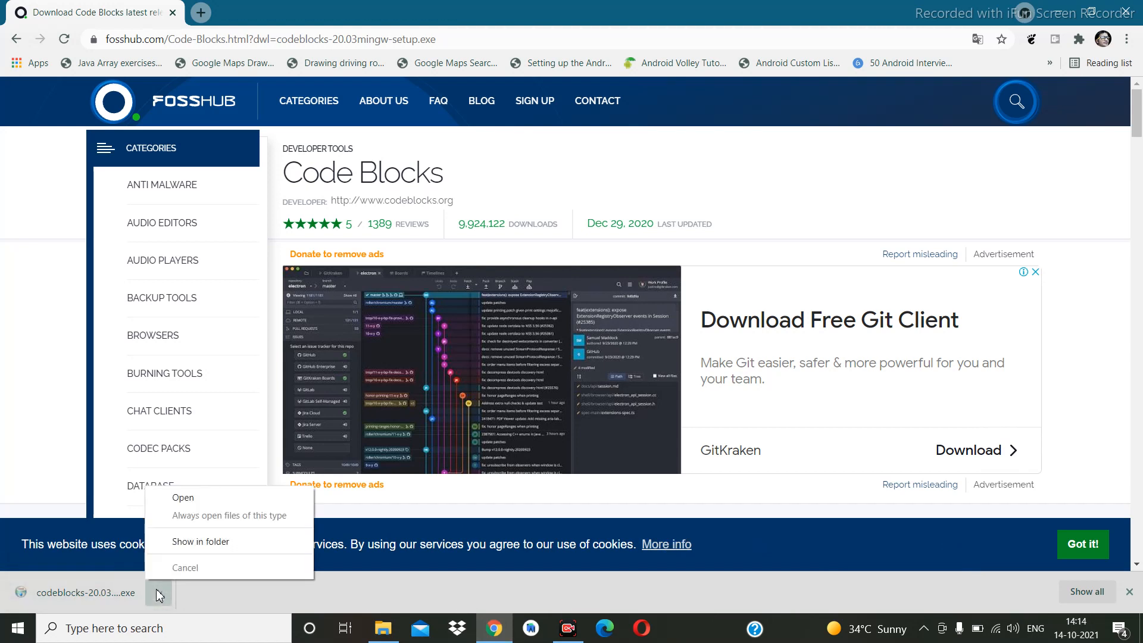
left_click(184, 497)
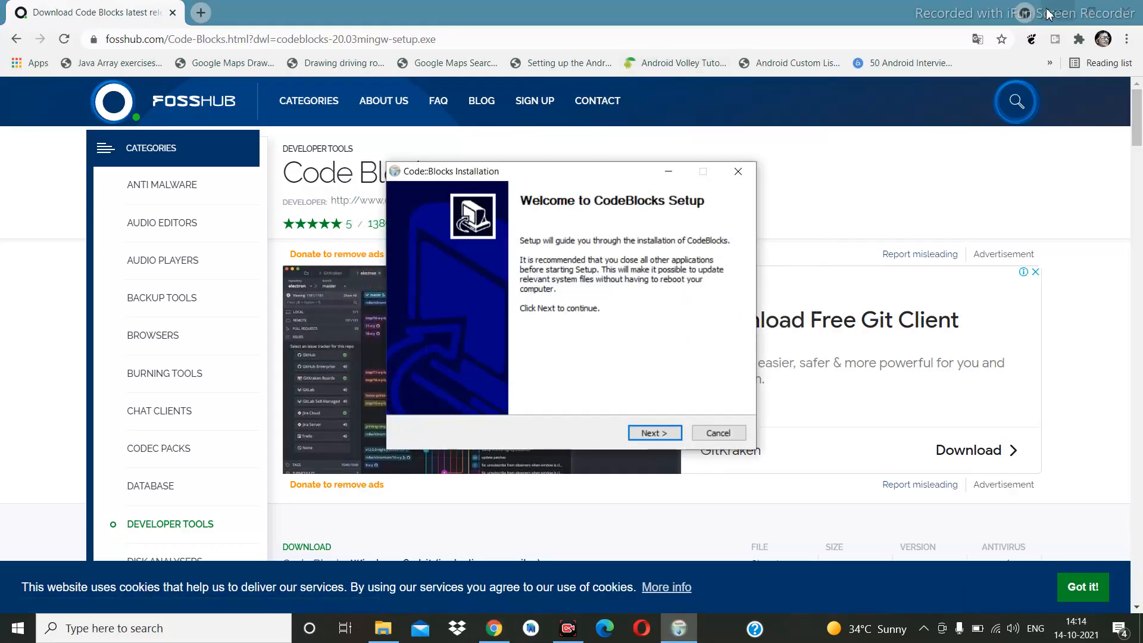
Step: Accept the GPL, keep all components and the default folder, install, and launch Code::Blocks
left_click(654, 432)
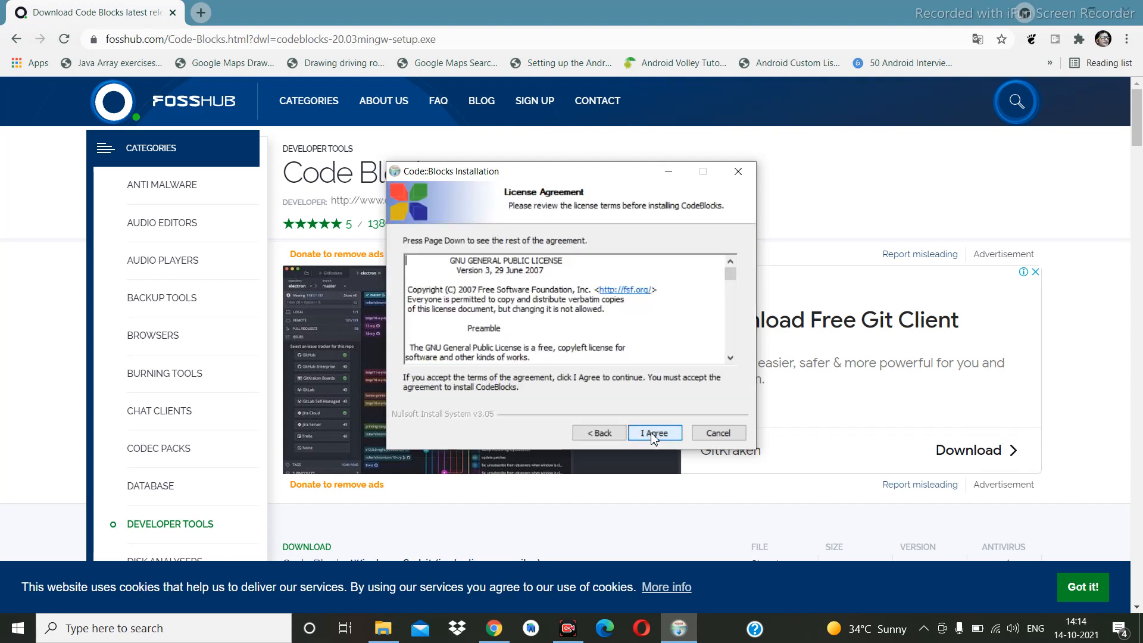
left_click(653, 432)
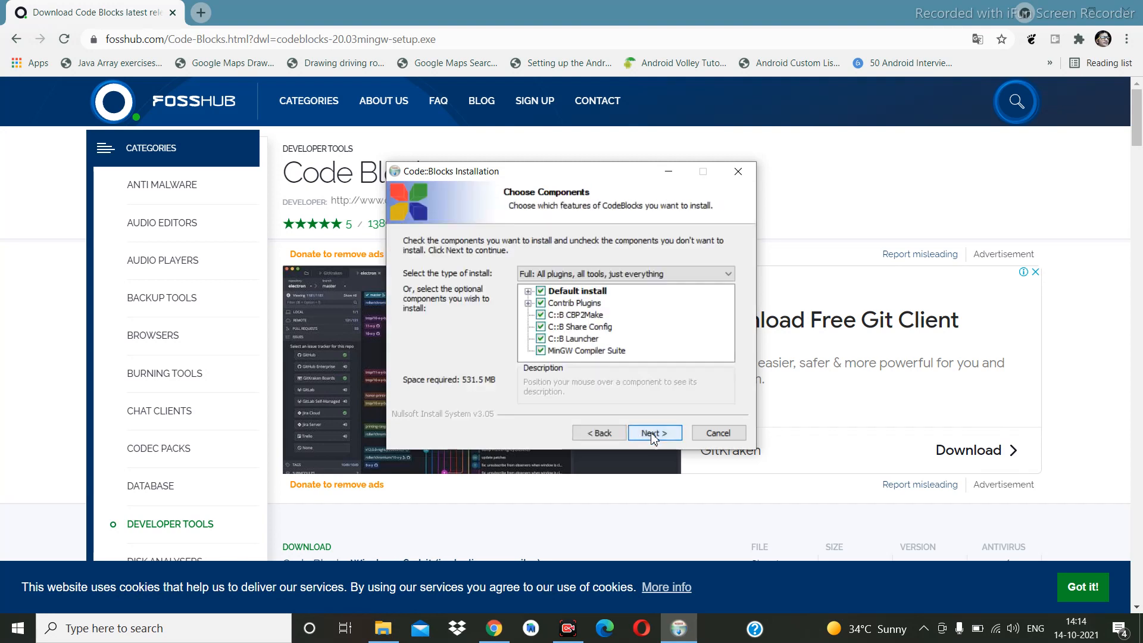
left_click(653, 432)
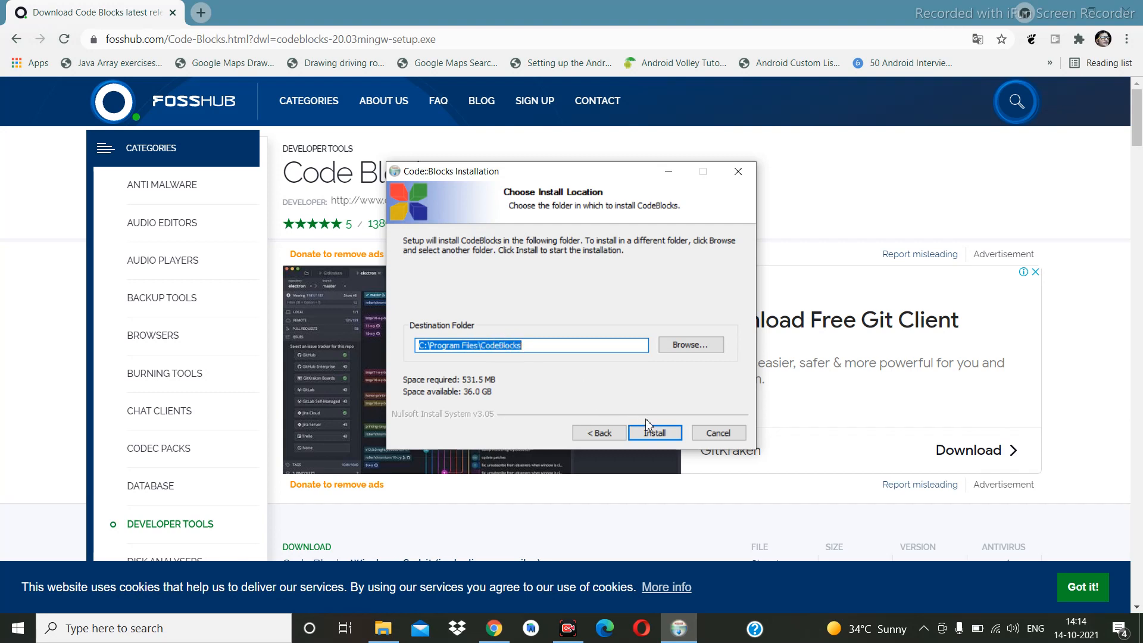
left_click(653, 432)
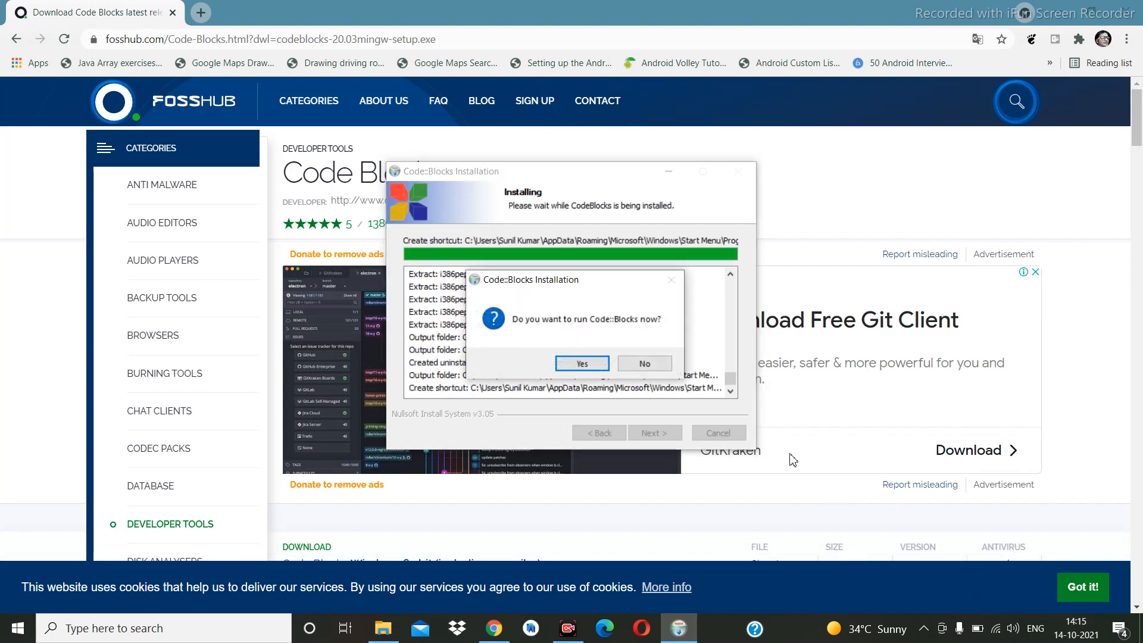
mouse_move(589, 324)
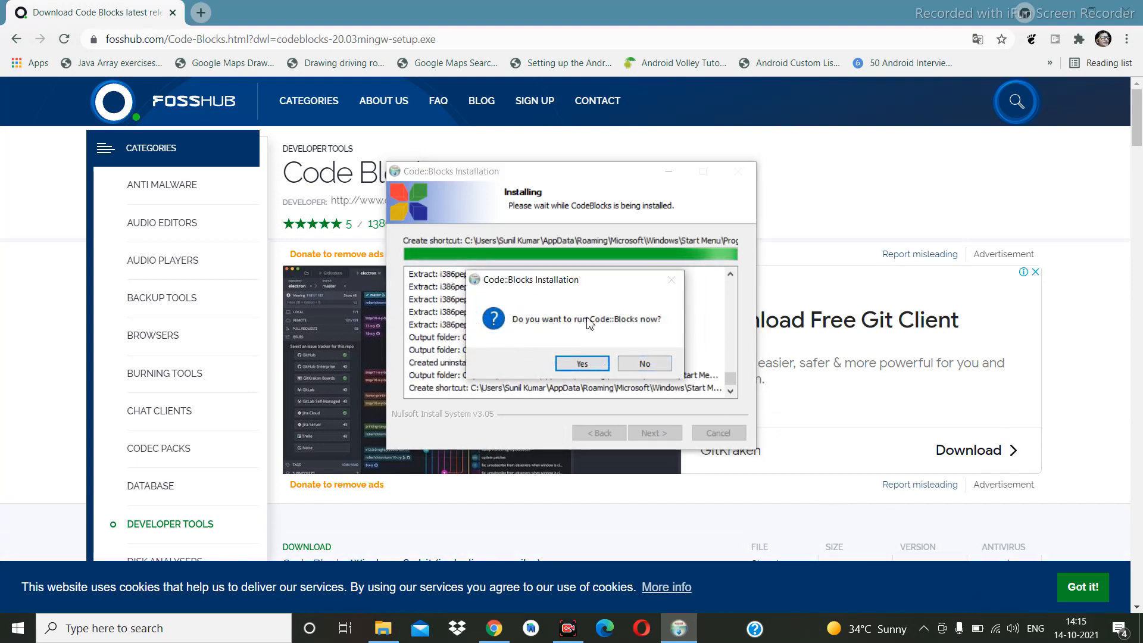
left_click(581, 363)
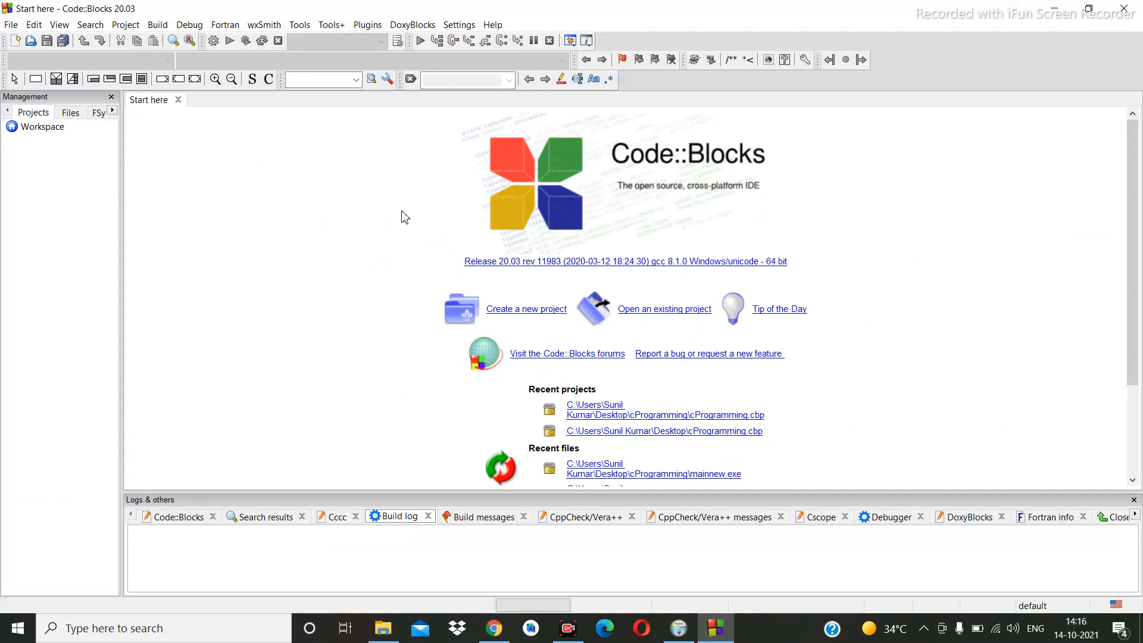
mouse_move(501, 169)
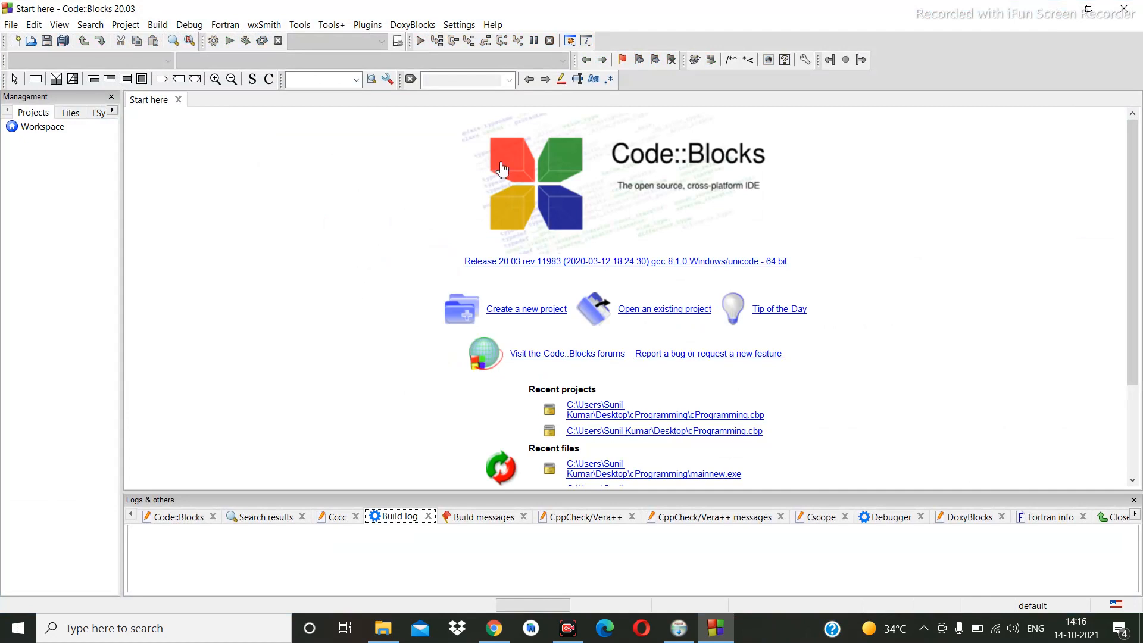
mouse_move(76, 124)
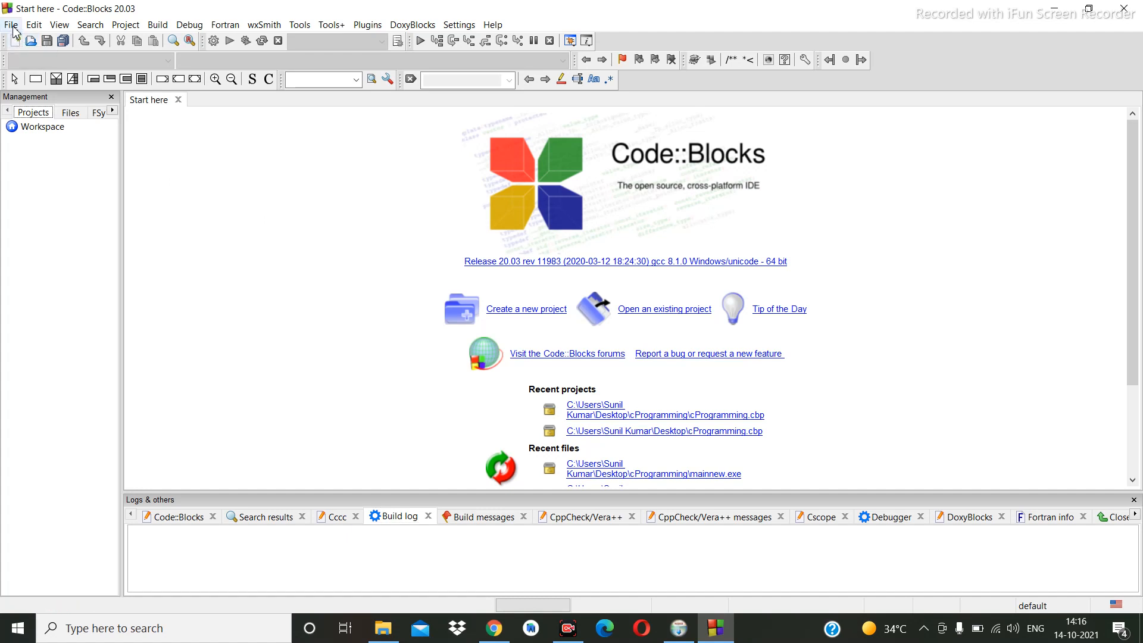
Step: Bring up the File menu's New submenu listing Empty file, Class, Project and File
left_click(125, 24)
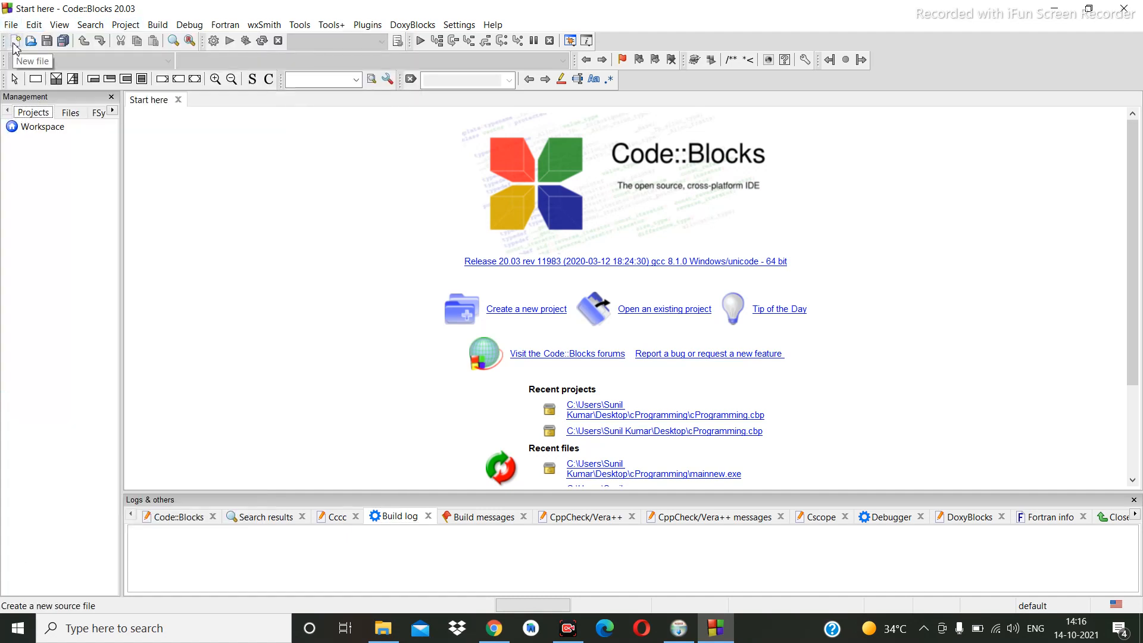
left_click(10, 24)
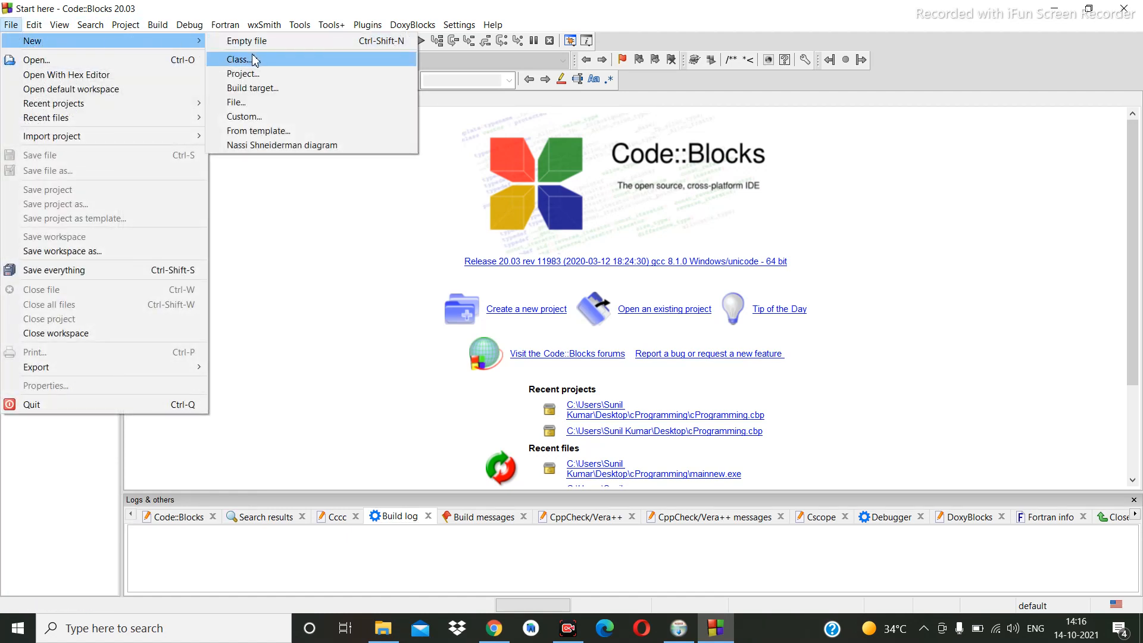
mouse_move(242, 74)
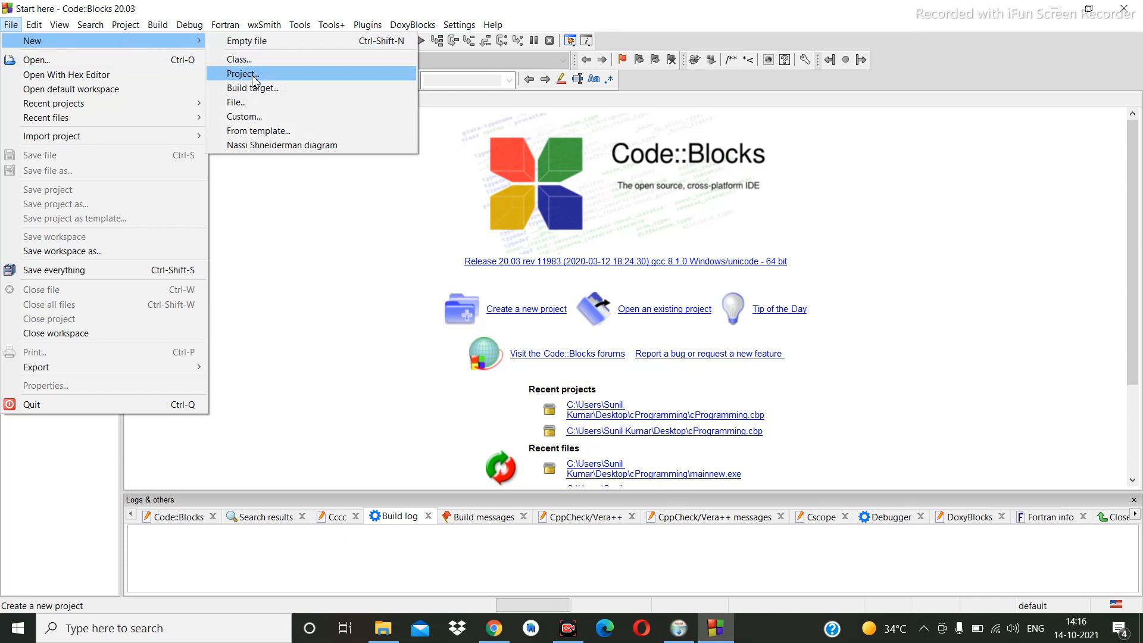
Step: Create a C Console application project titled First through the new project wizard
left_click(243, 74)
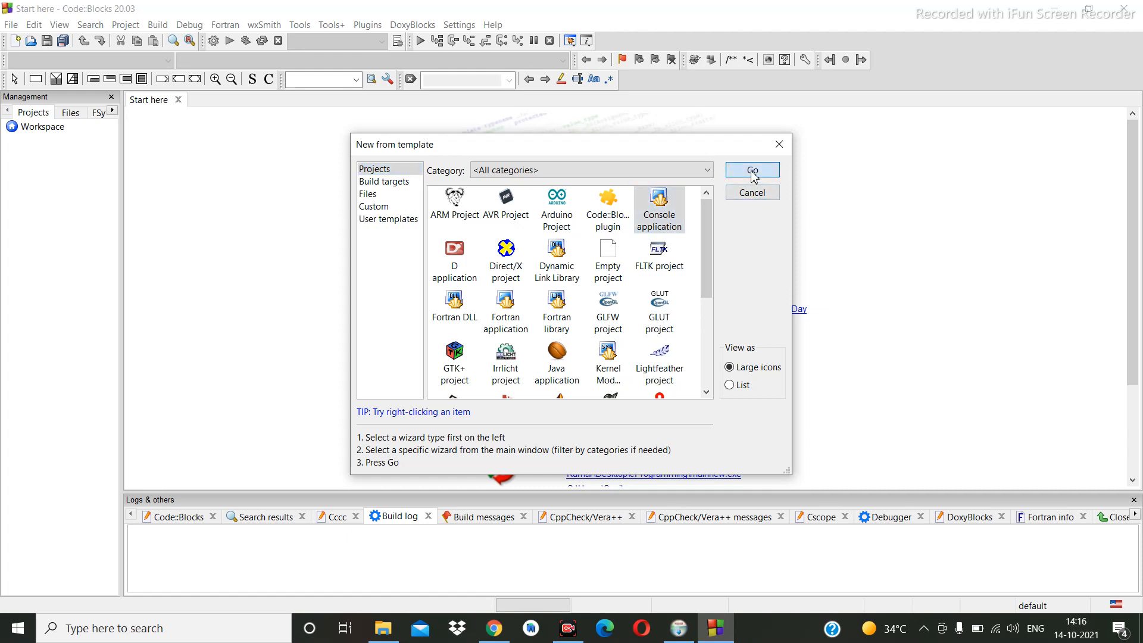
left_click(751, 171)
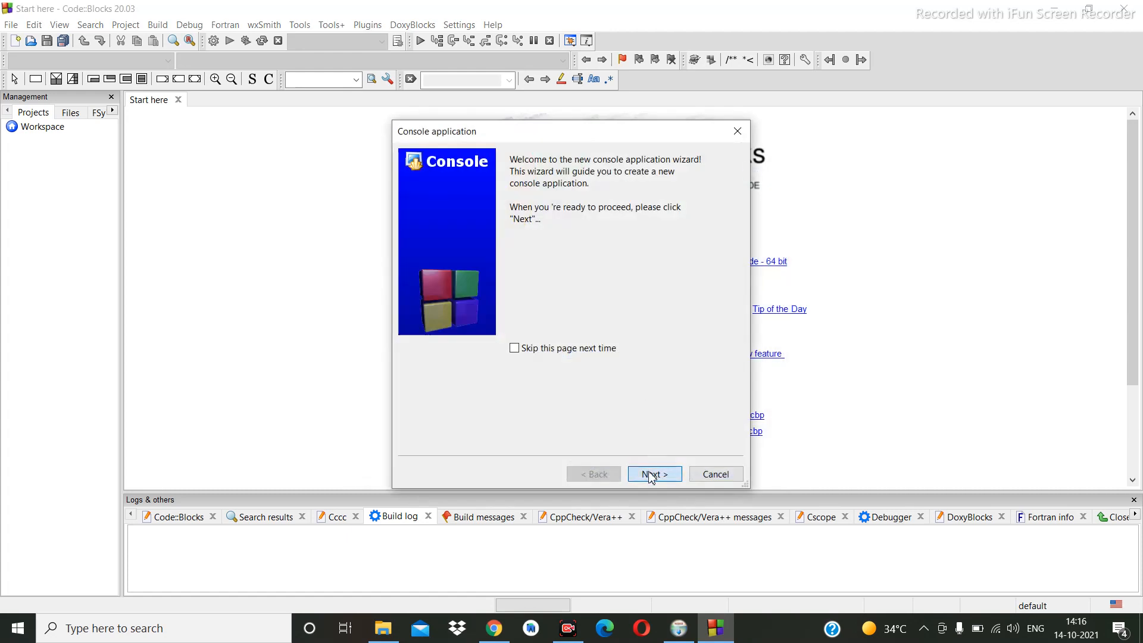
left_click(653, 473)
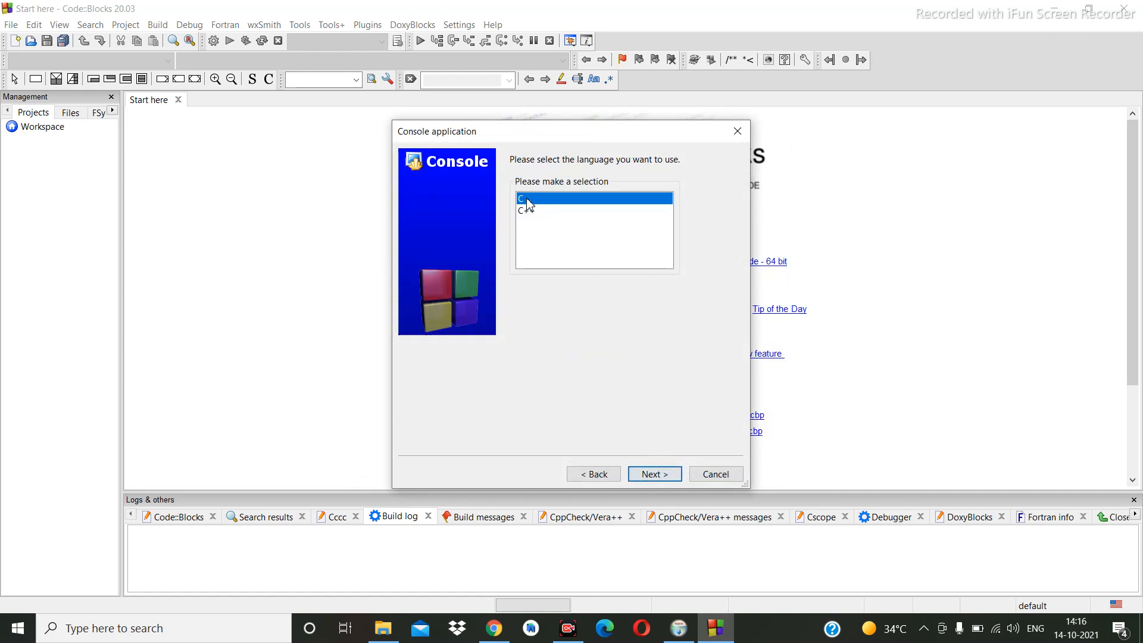
left_click(654, 473)
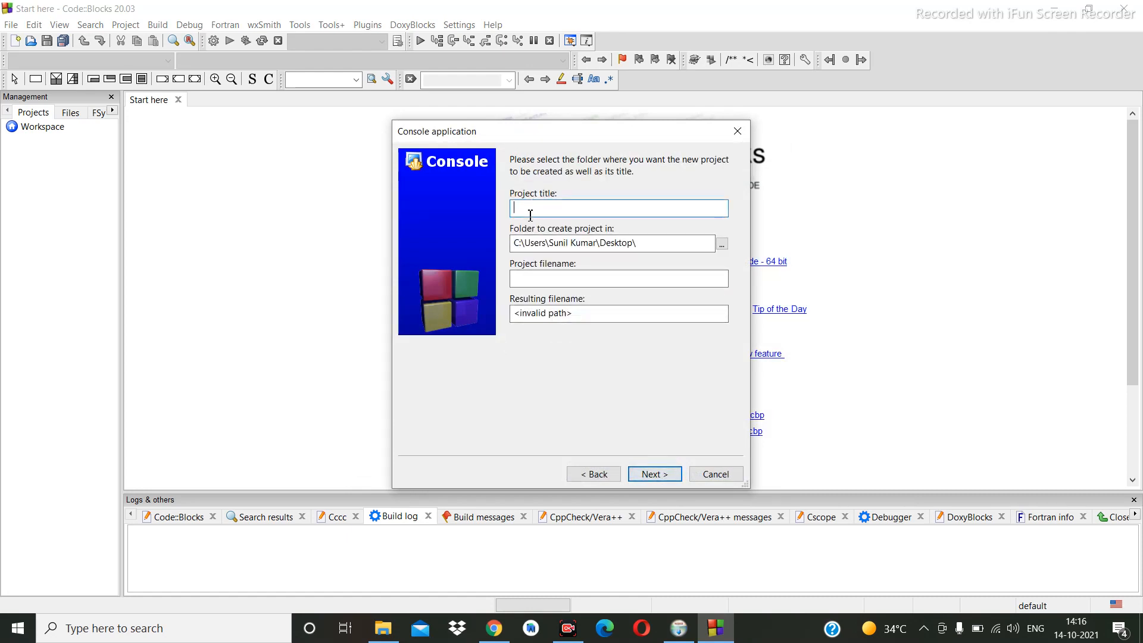
type("First")
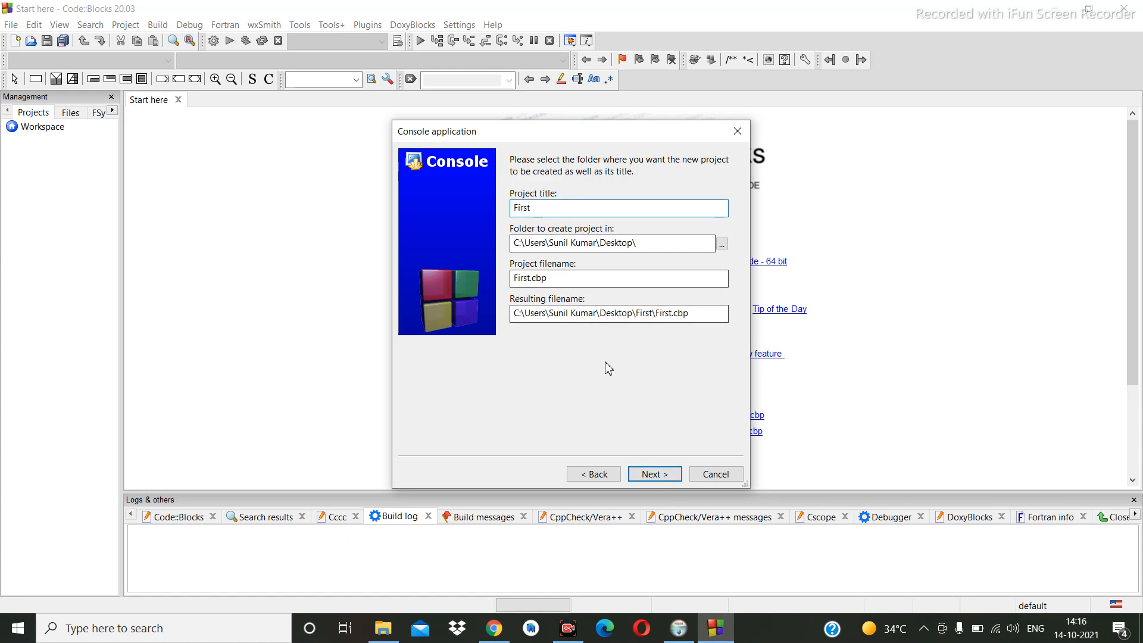
left_click(653, 473)
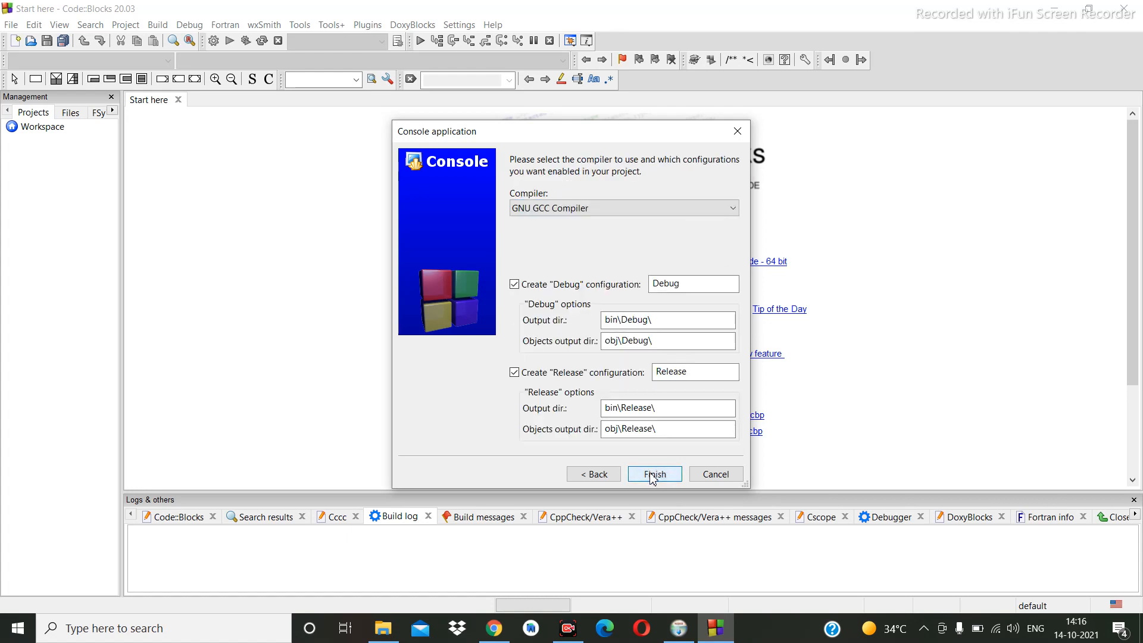
left_click(654, 474)
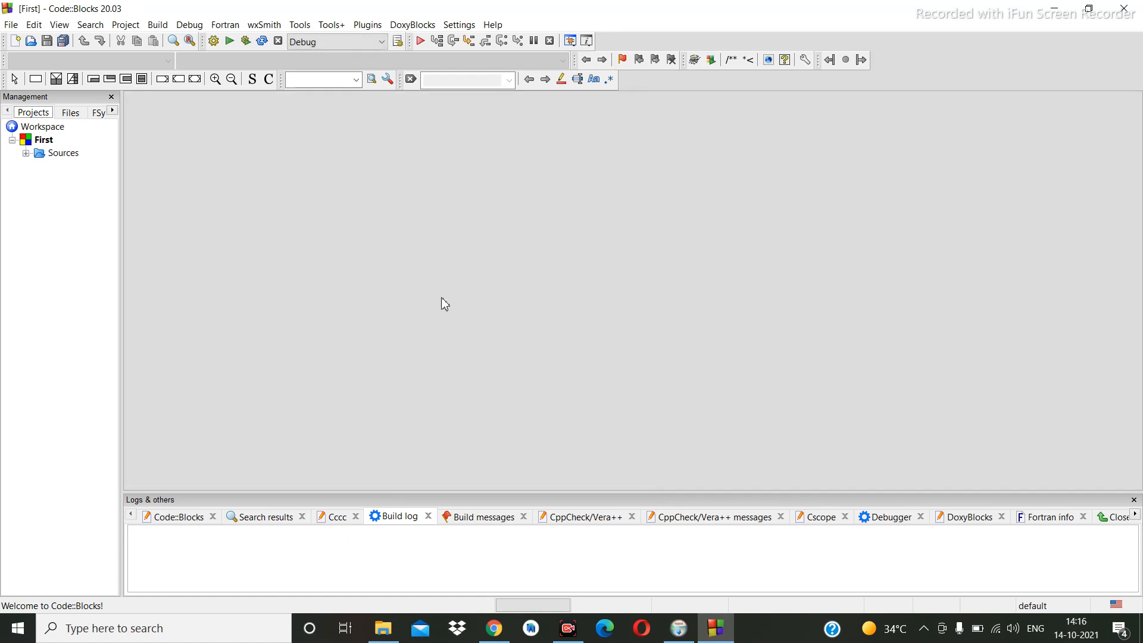
mouse_move(28, 158)
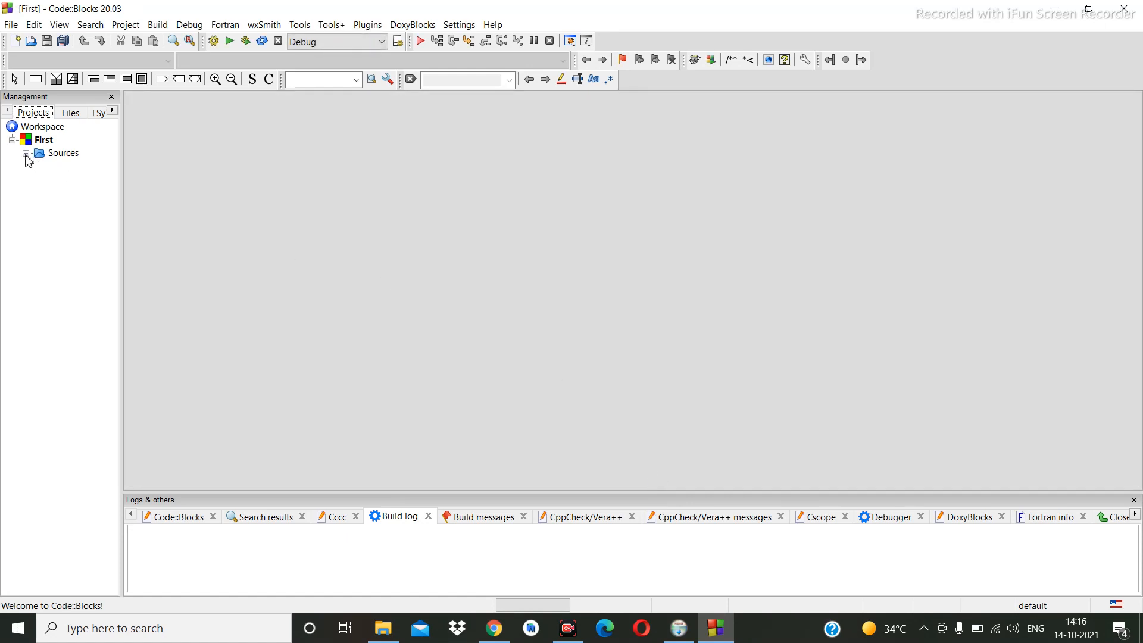
Step: Load main.c from Sources and run the default Hello world program
double_click(74, 166)
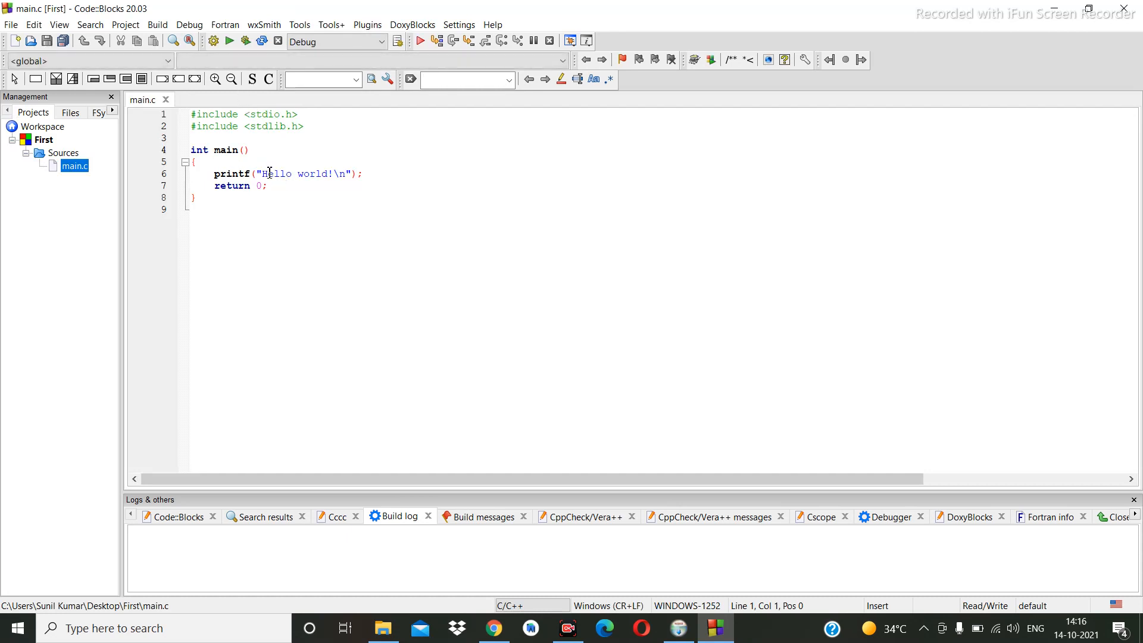
mouse_move(228, 41)
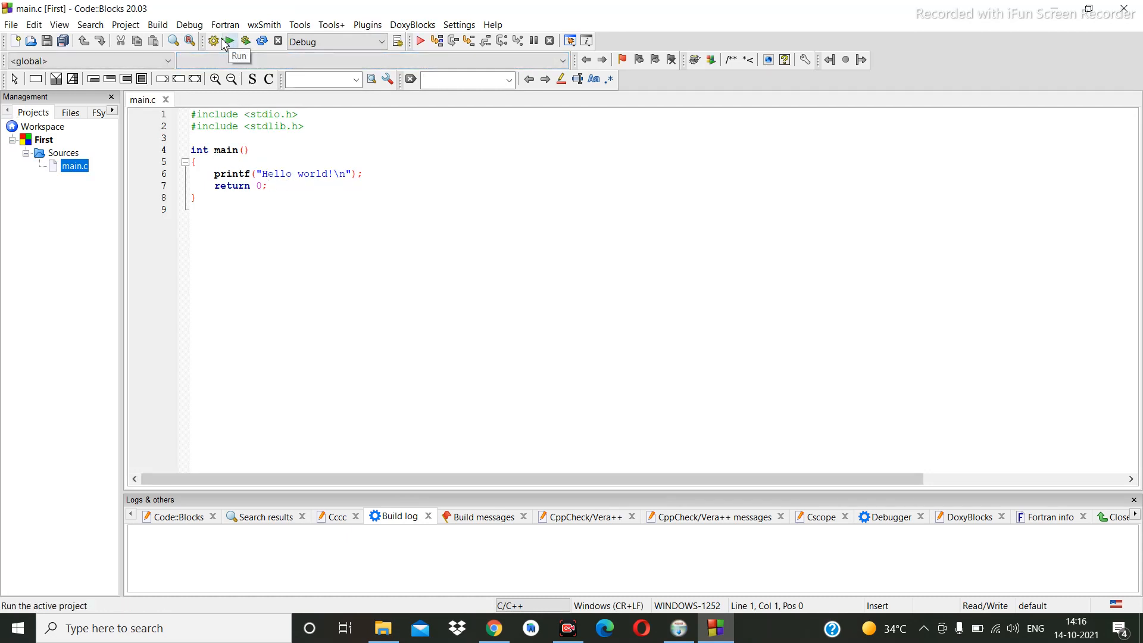
left_click(213, 40)
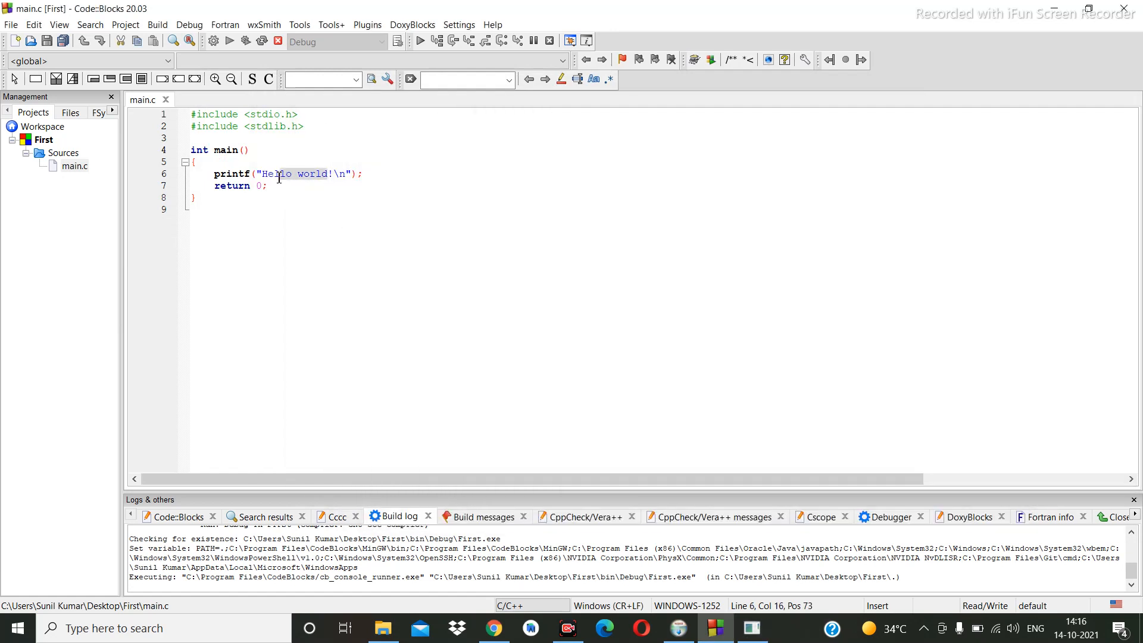
Step: Replace the printf message with 'Hi Namaste Coder!' and build and run to show it in the console
key("Delete")
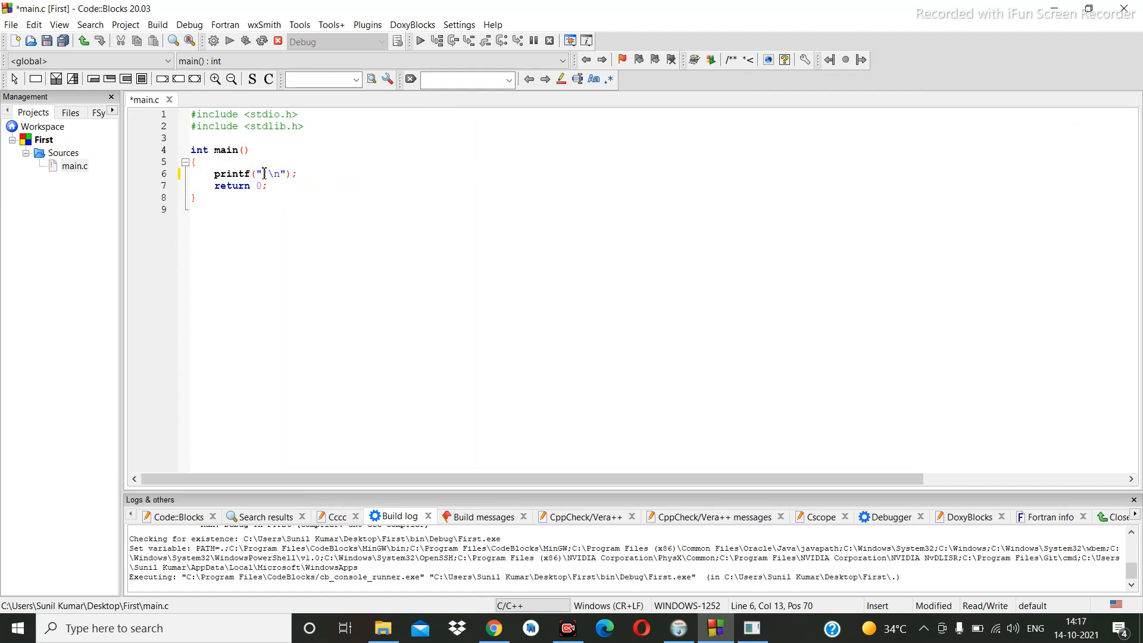
type("Hi Na!")
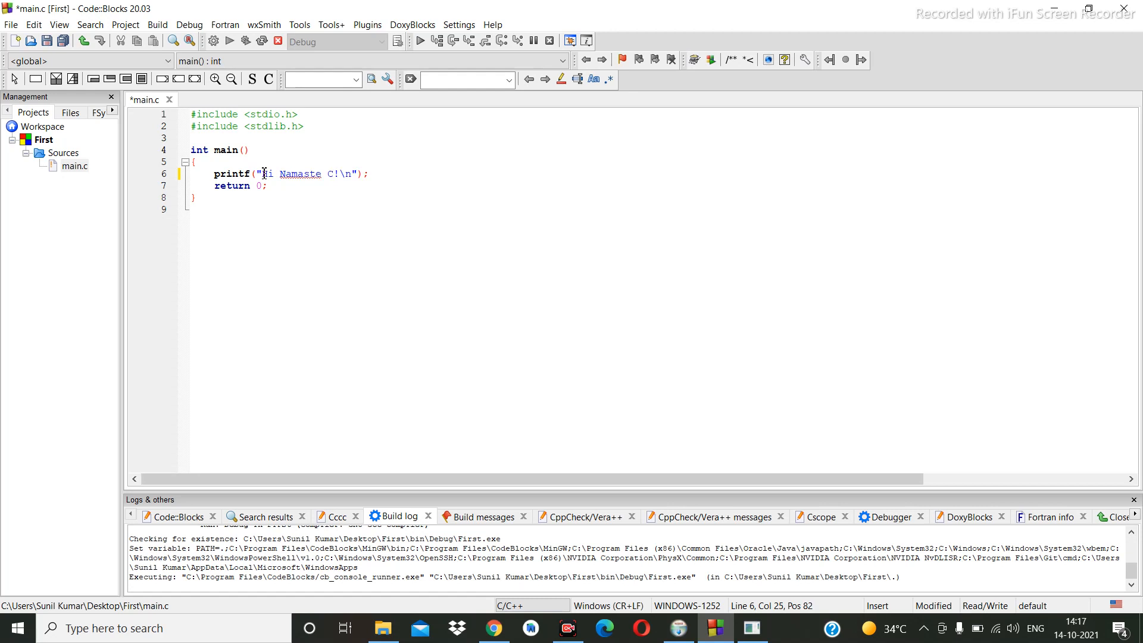
type("oder")
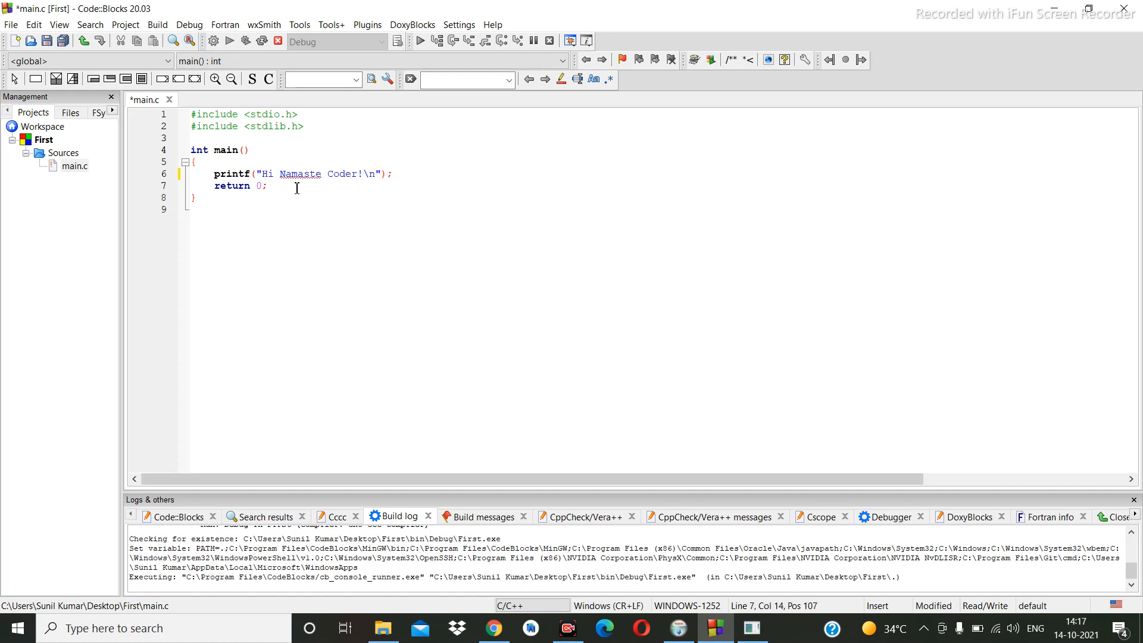
mouse_move(301, 181)
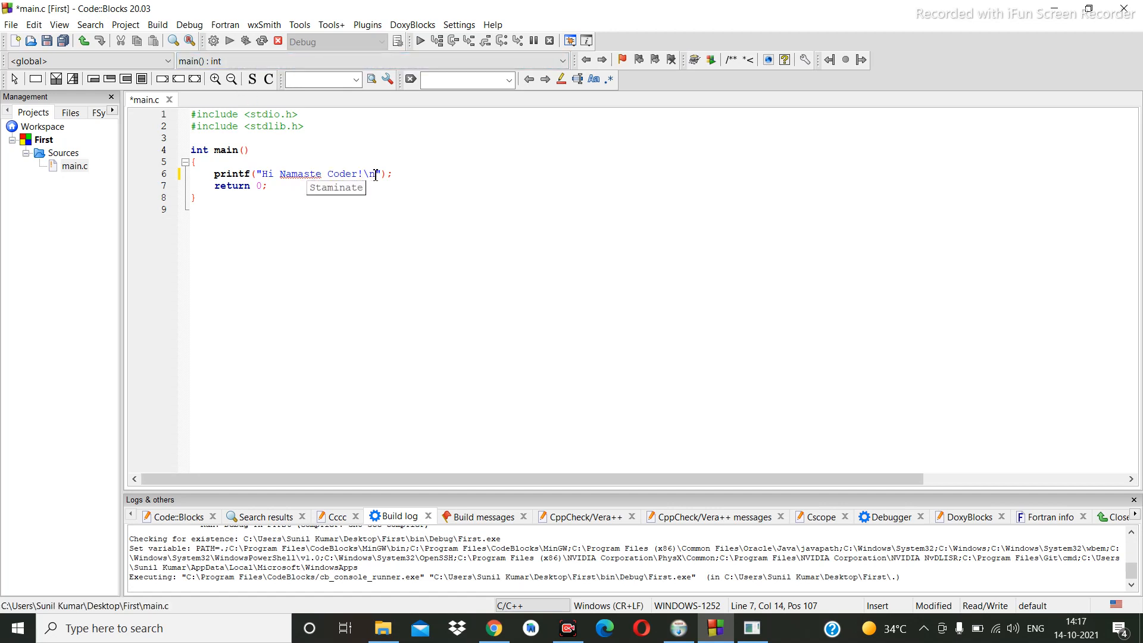
key("BackSpace")
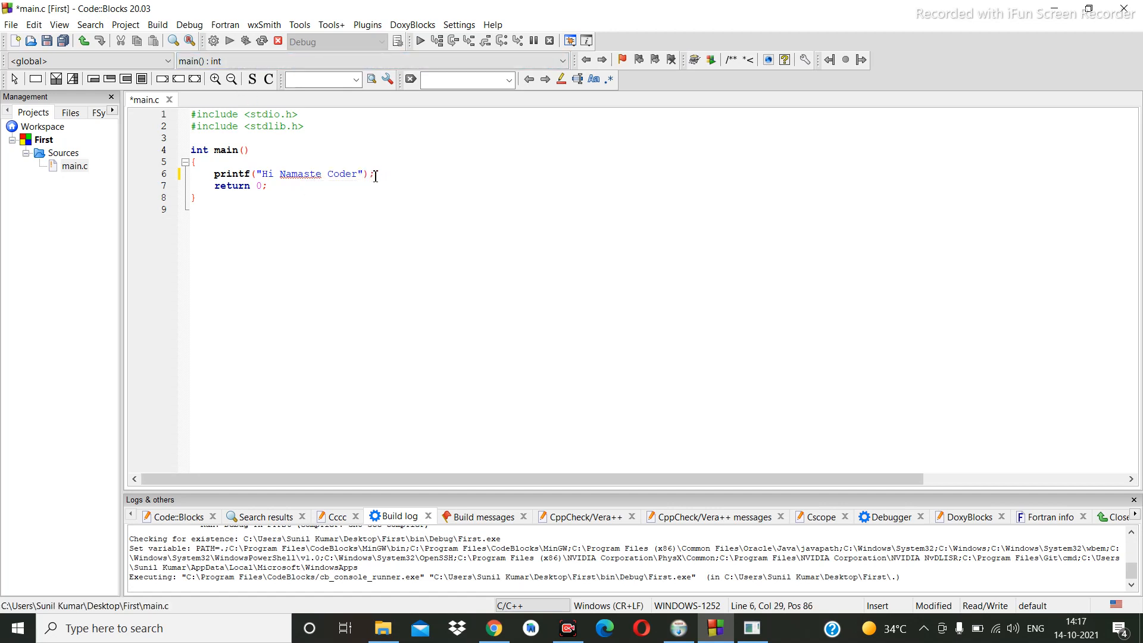
key("BackSpace")
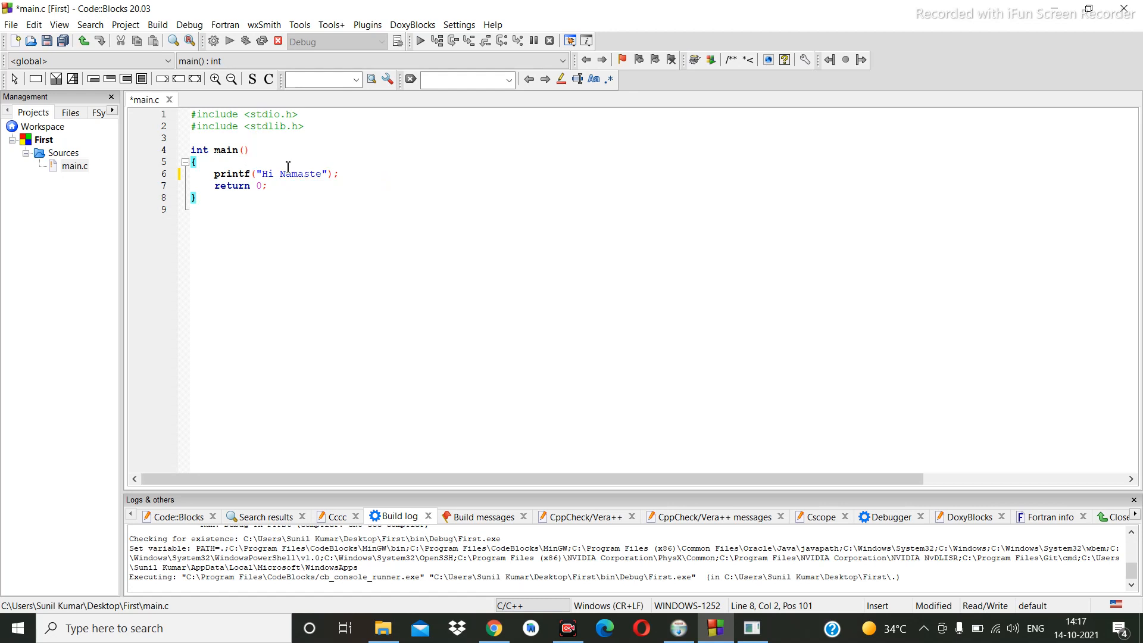
left_click(62, 40)
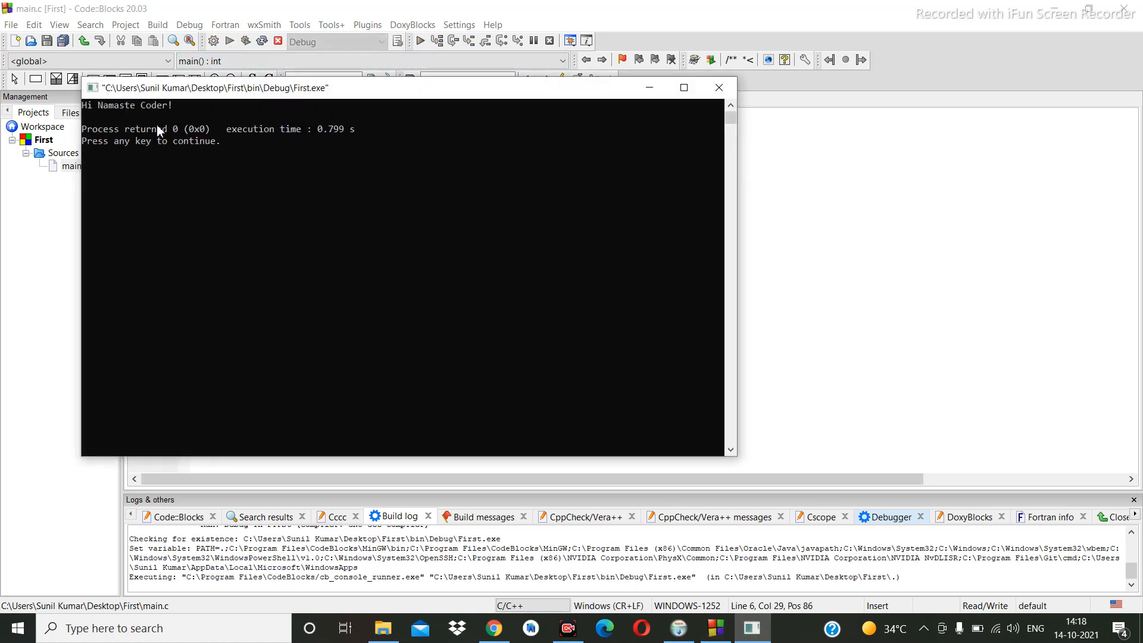
mouse_move(515, 114)
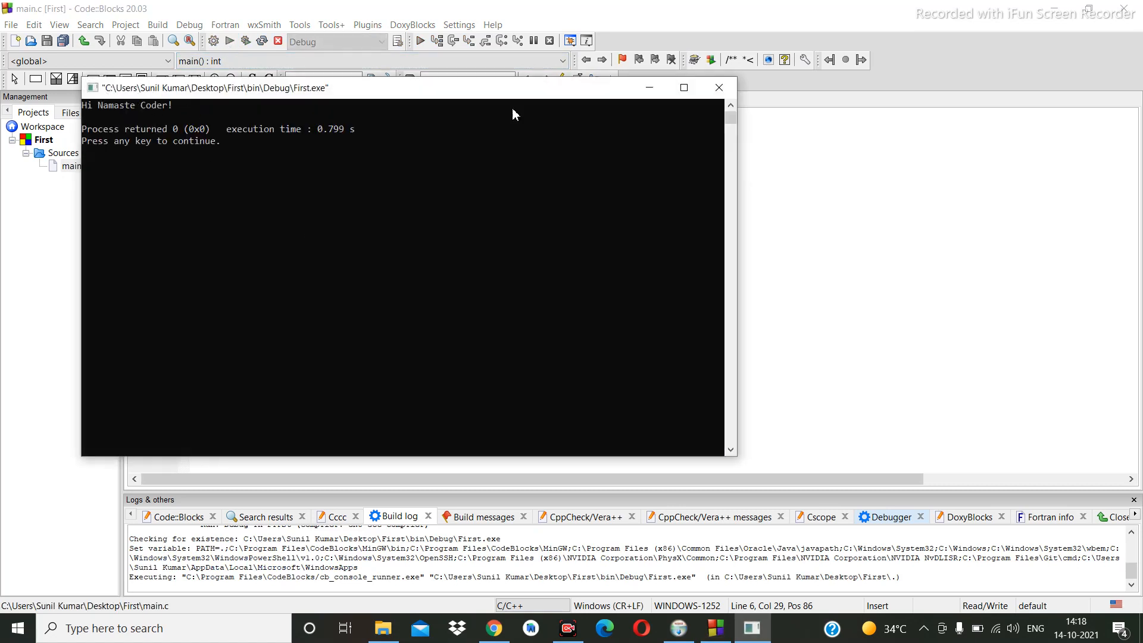